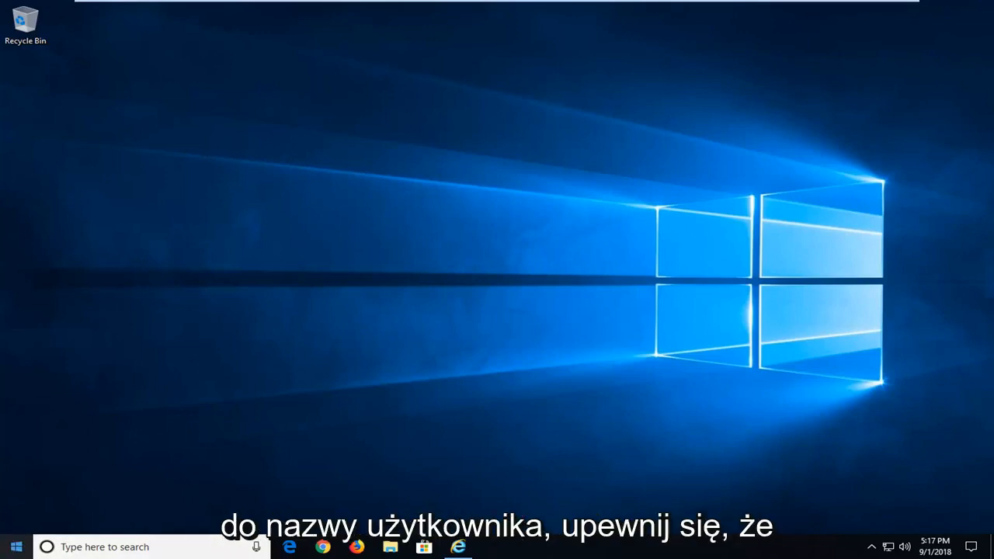
# - Search the Start menu for 'regedit'
pyautogui.click(16, 547)
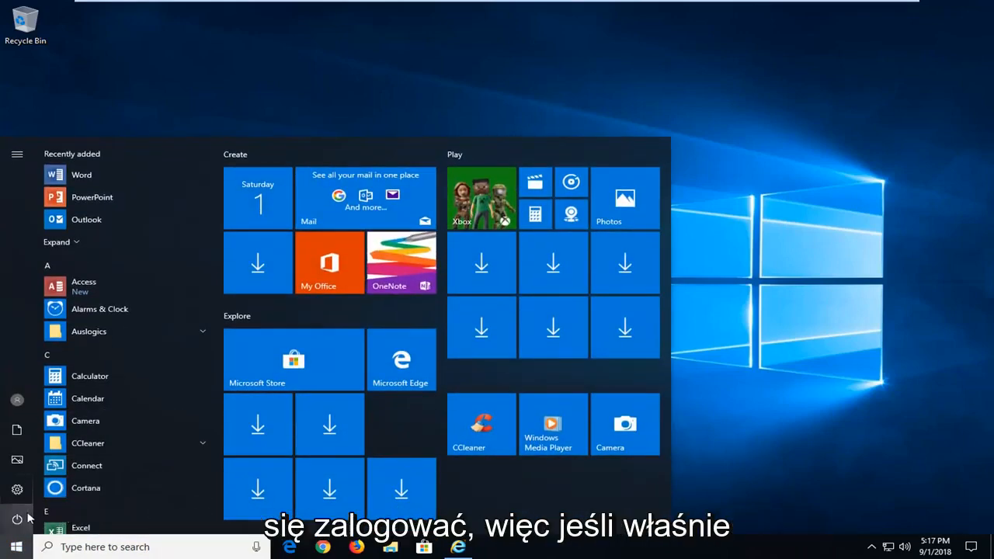
pyautogui.click(17, 518)
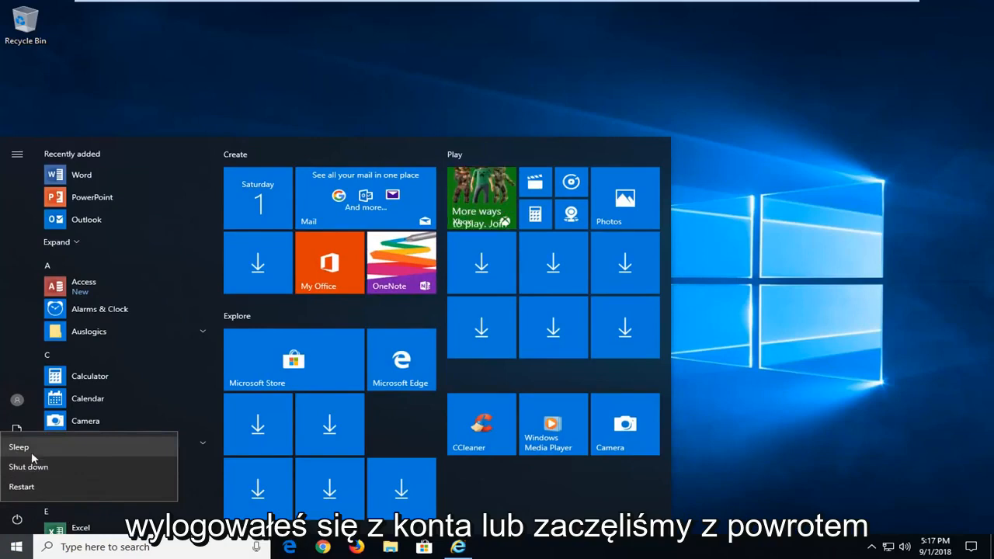
pyautogui.moveTo(283, 121)
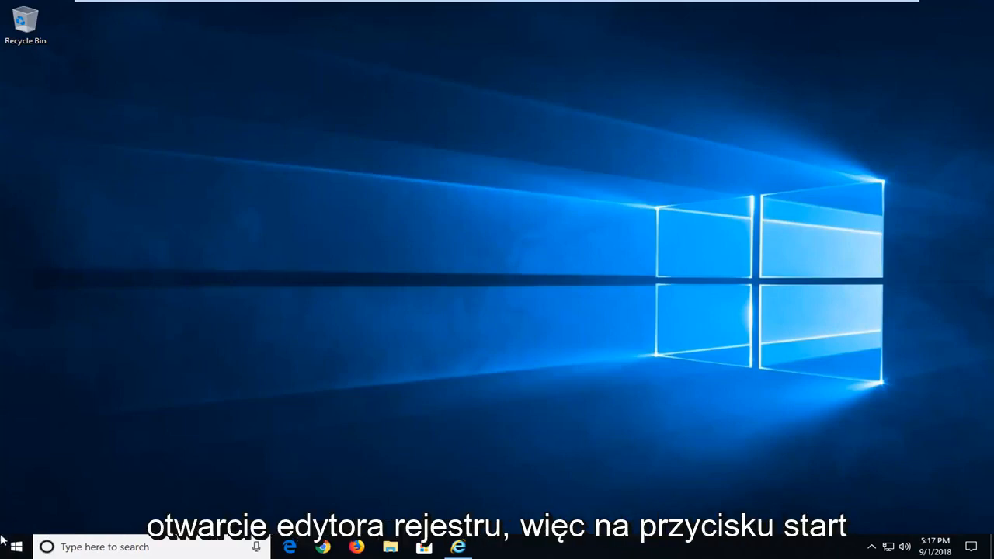
pyautogui.click(15, 547)
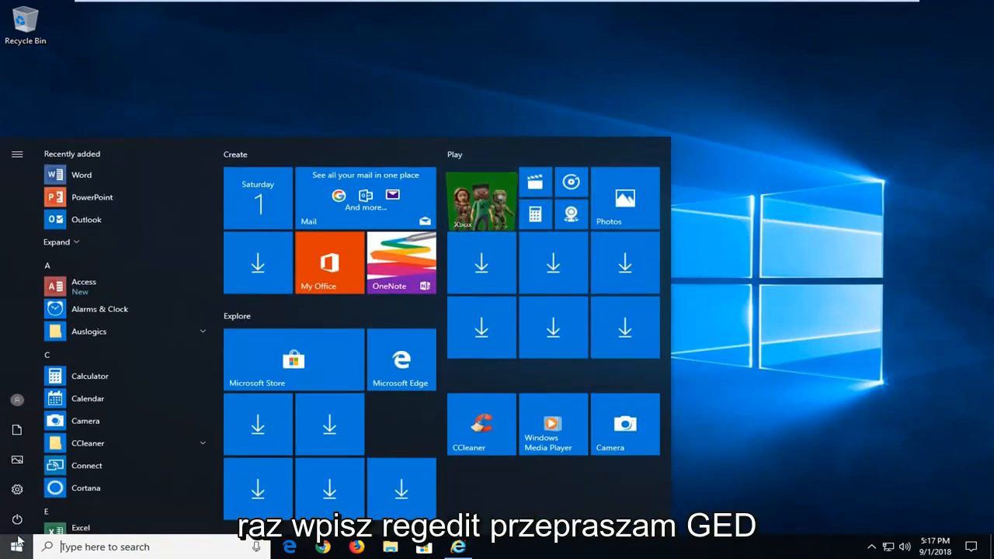
pyautogui.write('regedit')
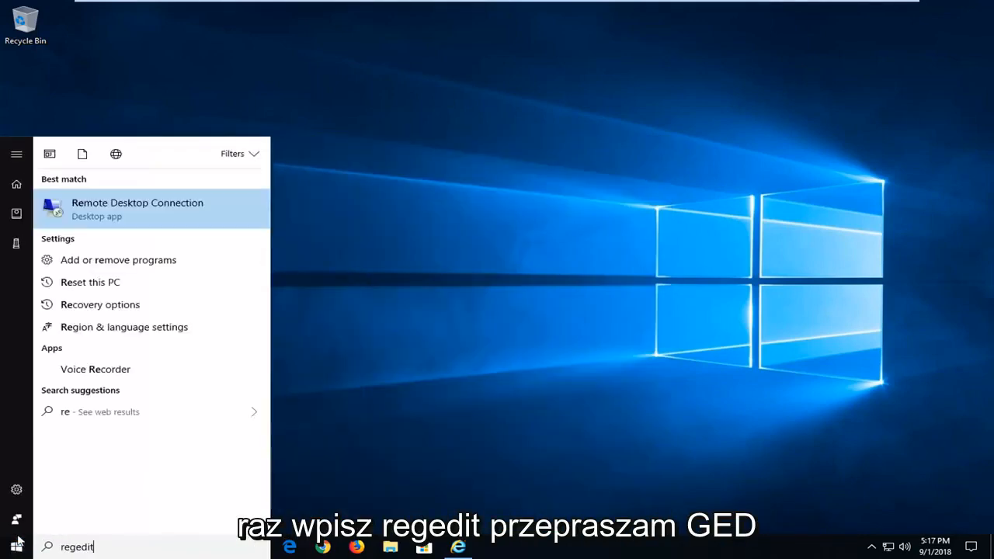
pyautogui.write('regedit')
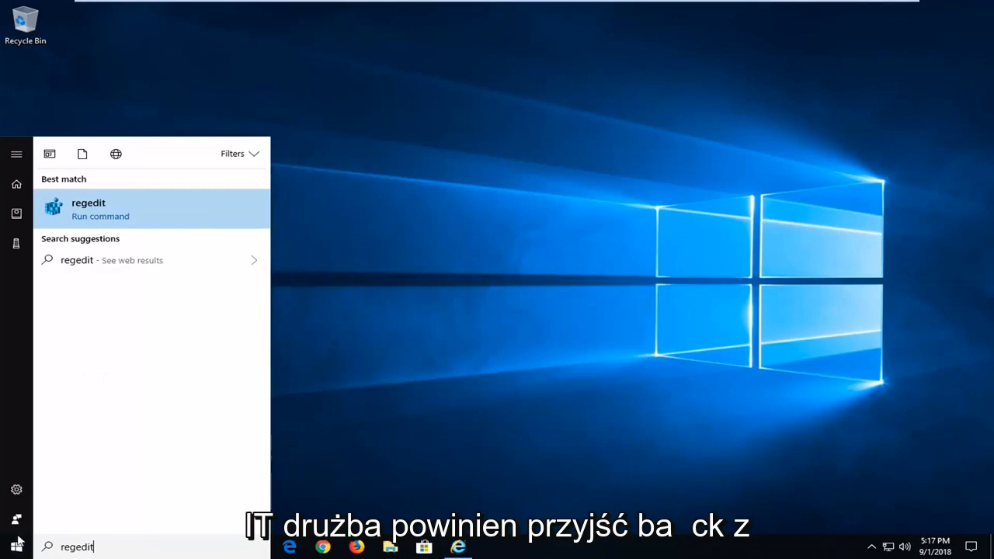
pyautogui.moveTo(117, 260)
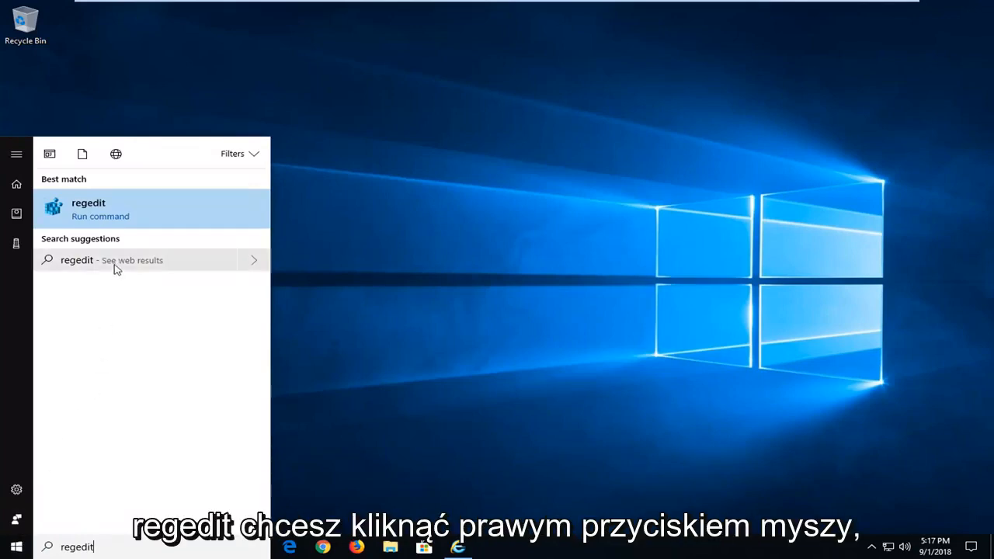
pyautogui.moveTo(123, 216)
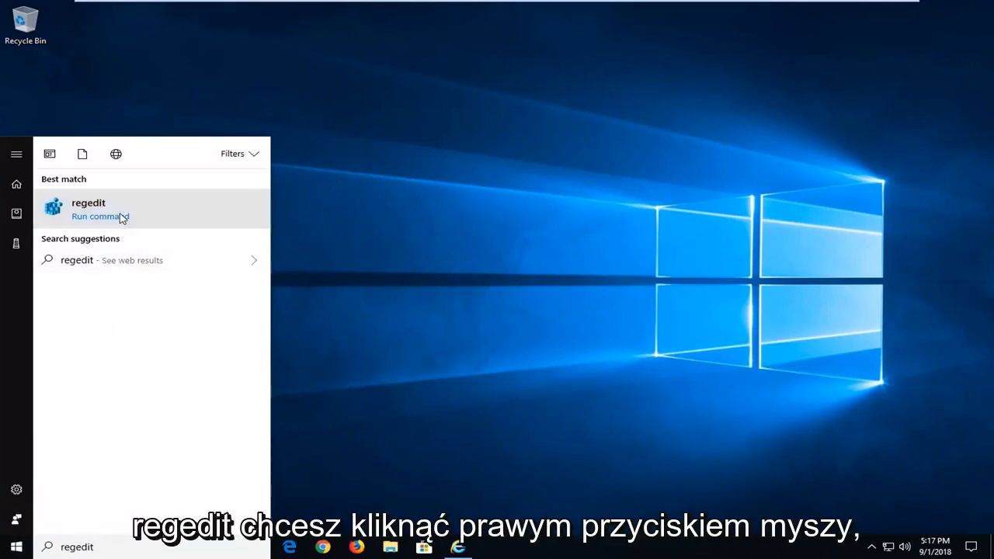
# - Launch regedit as administrator and approve the UAC prompt
pyautogui.rightClick(88, 208)
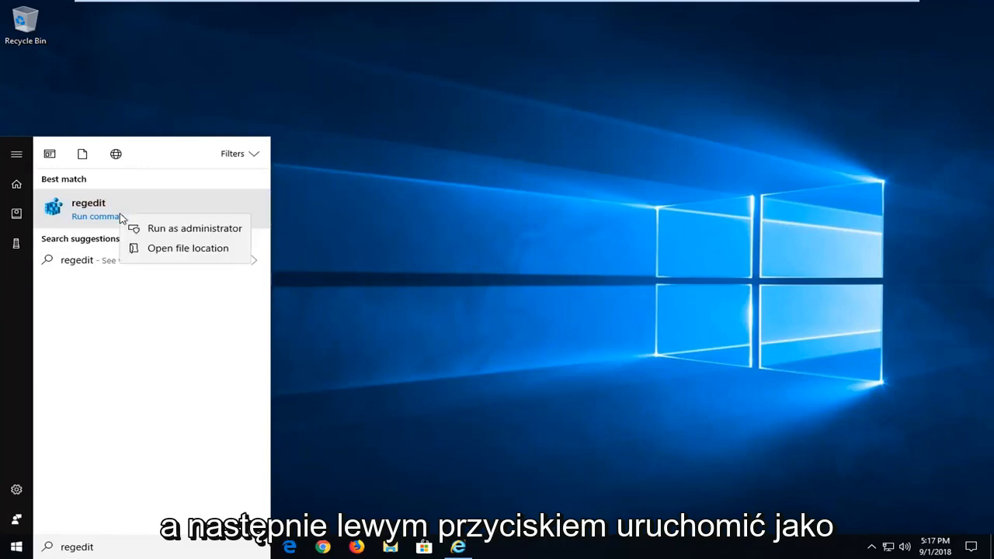
pyautogui.click(194, 226)
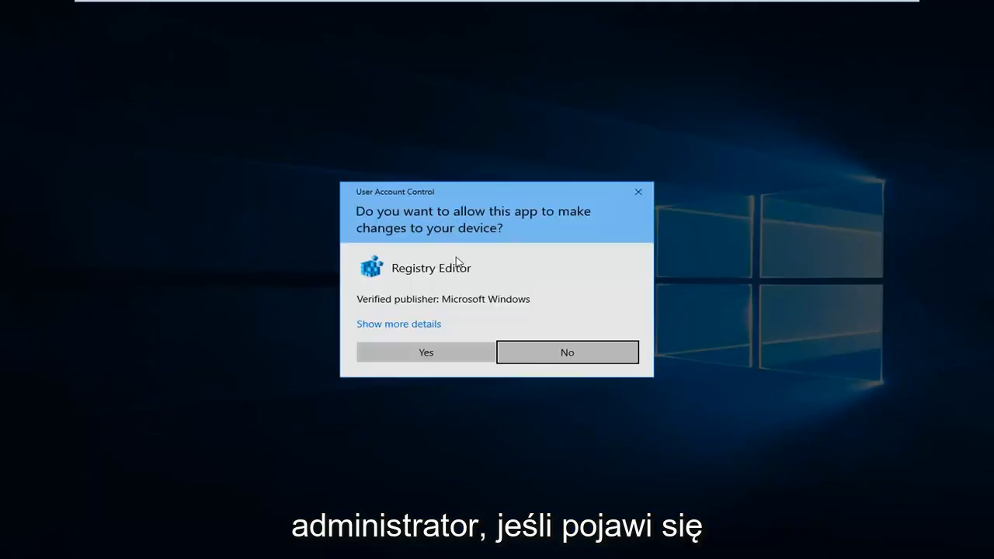
pyautogui.click(425, 351)
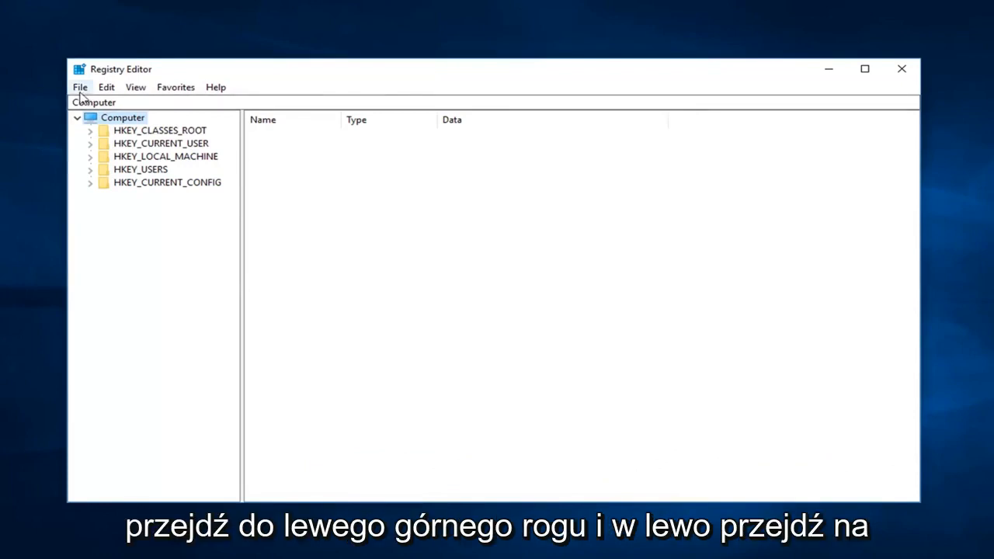
# - Start a registry backup via File > Export, reaching the Export Registry File dialog
pyautogui.click(81, 87)
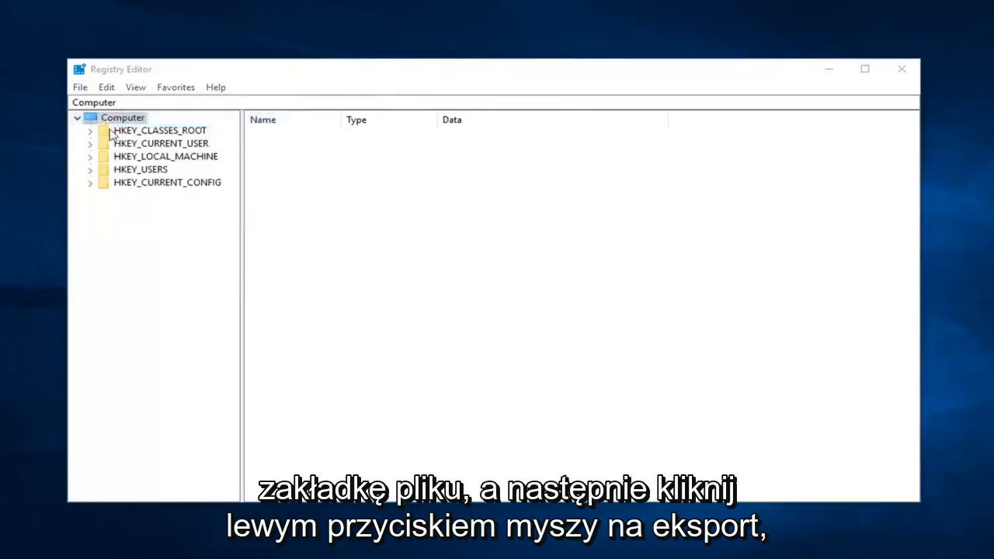
pyautogui.click(79, 87)
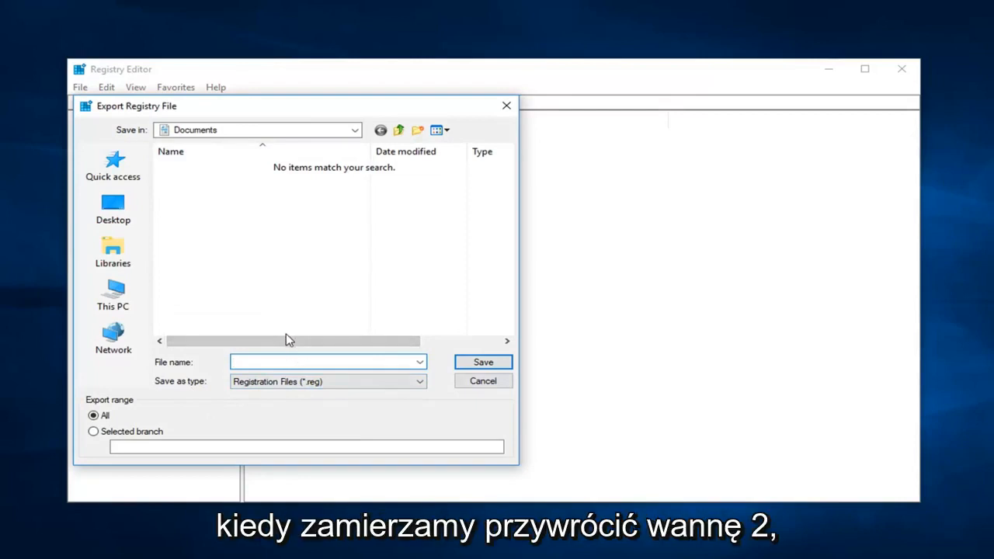
# - Pick Desktop as the export location, then cancel both the Export and Import dialogs
pyautogui.click(112, 208)
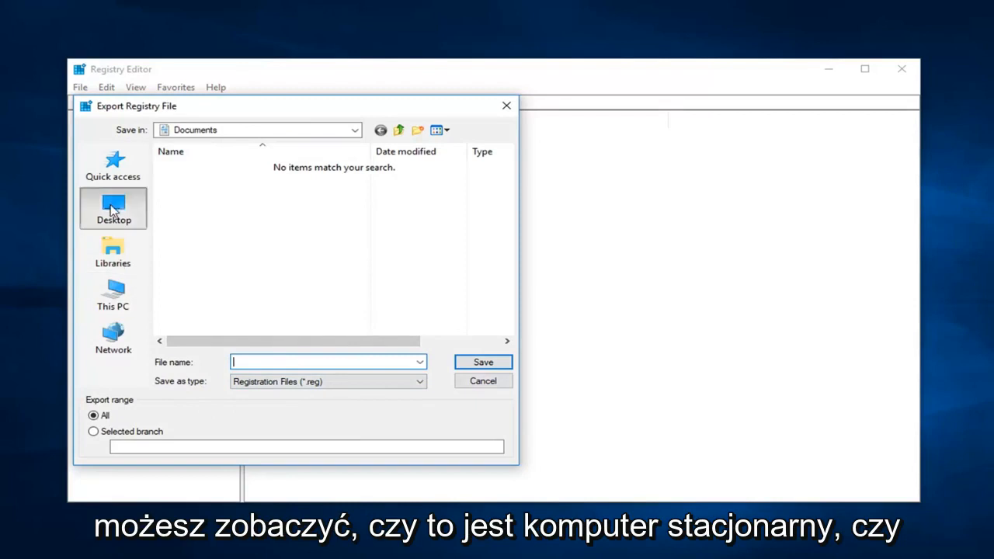
pyautogui.click(112, 208)
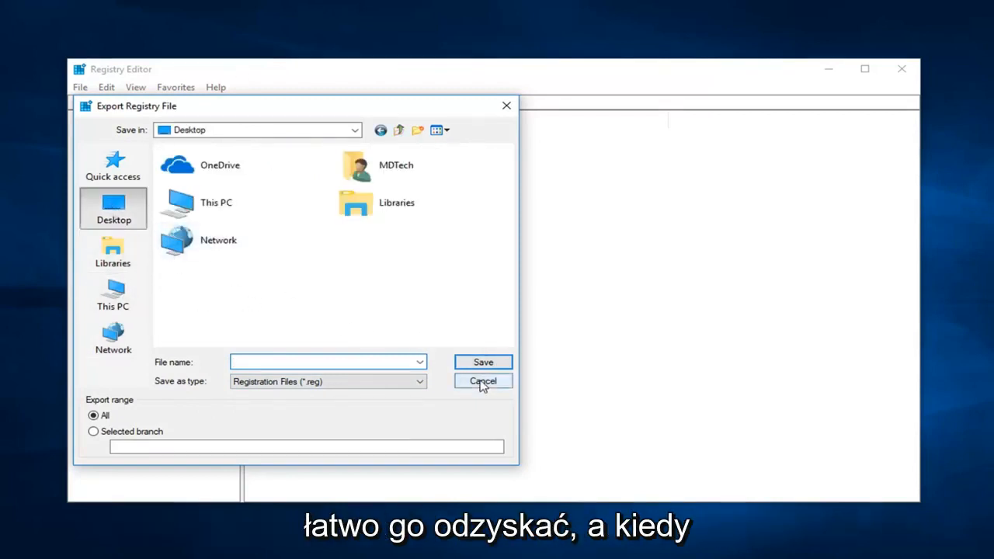
pyautogui.click(482, 381)
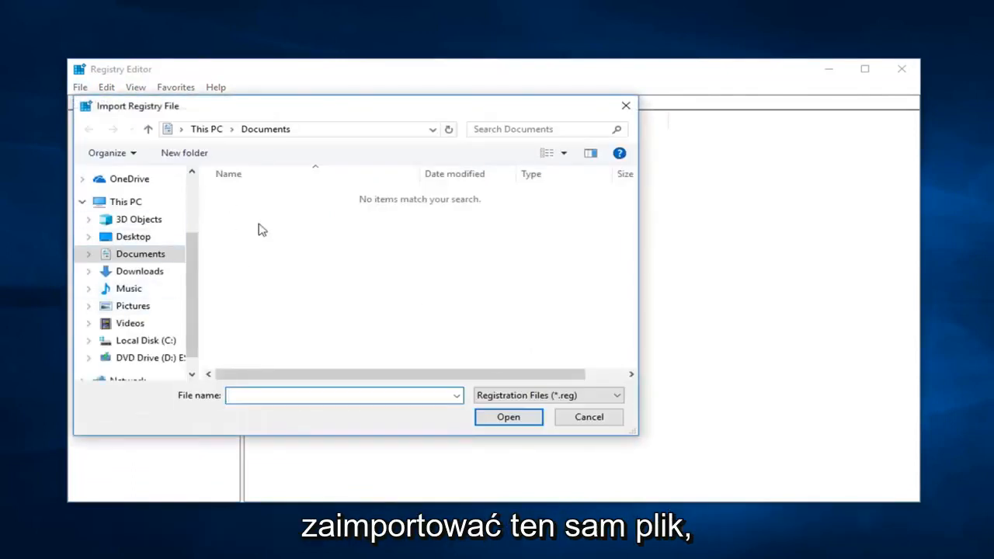
pyautogui.click(586, 416)
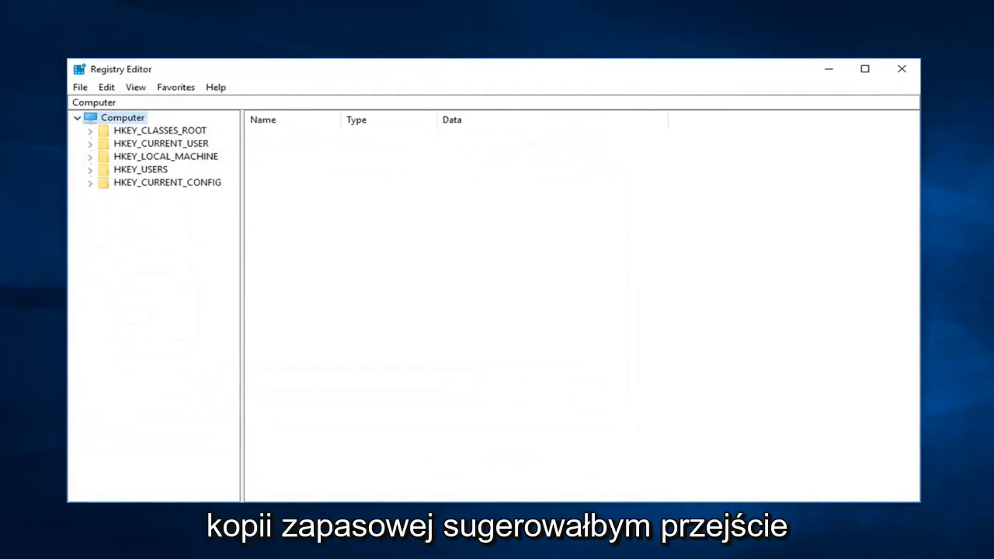
pyautogui.moveTo(183, 160)
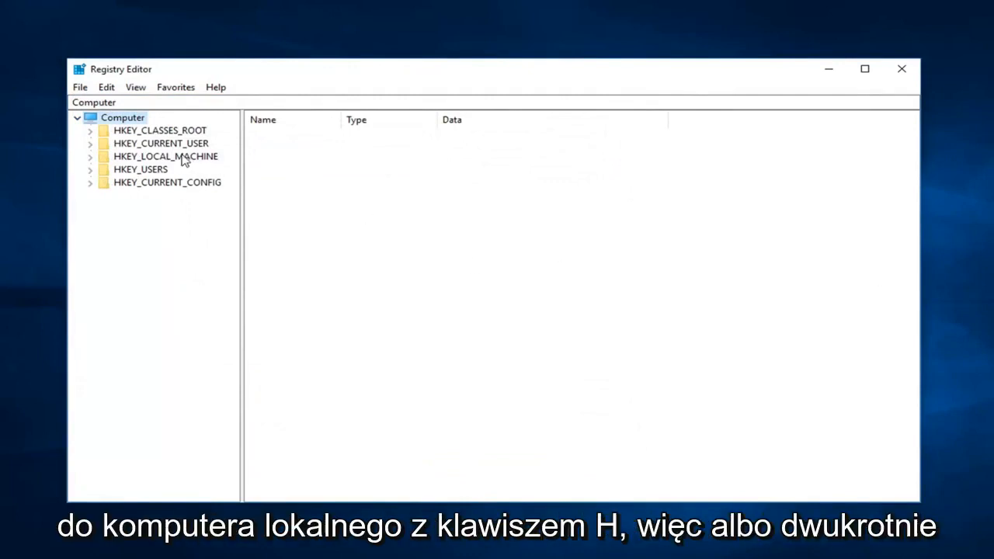
# - Expand HKEY_LOCAL_MACHINE > SOFTWARE > Microsoft to list its subkeys
pyautogui.click(164, 155)
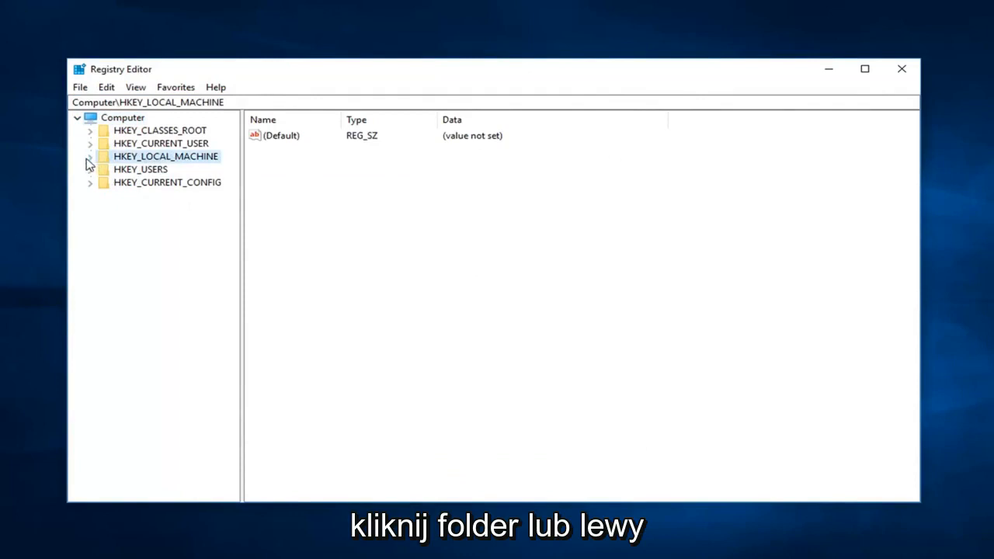
pyautogui.click(90, 156)
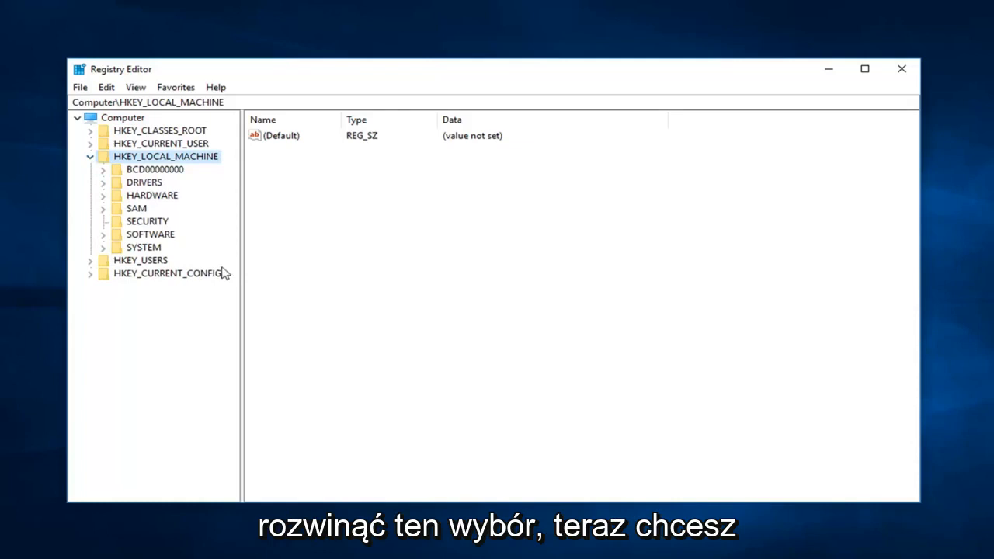
pyautogui.click(102, 233)
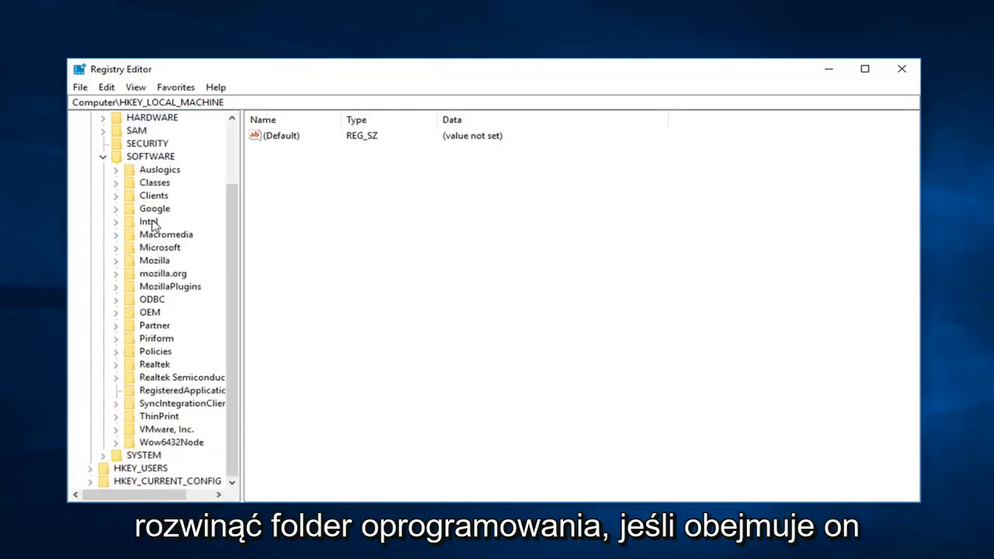
pyautogui.click(159, 247)
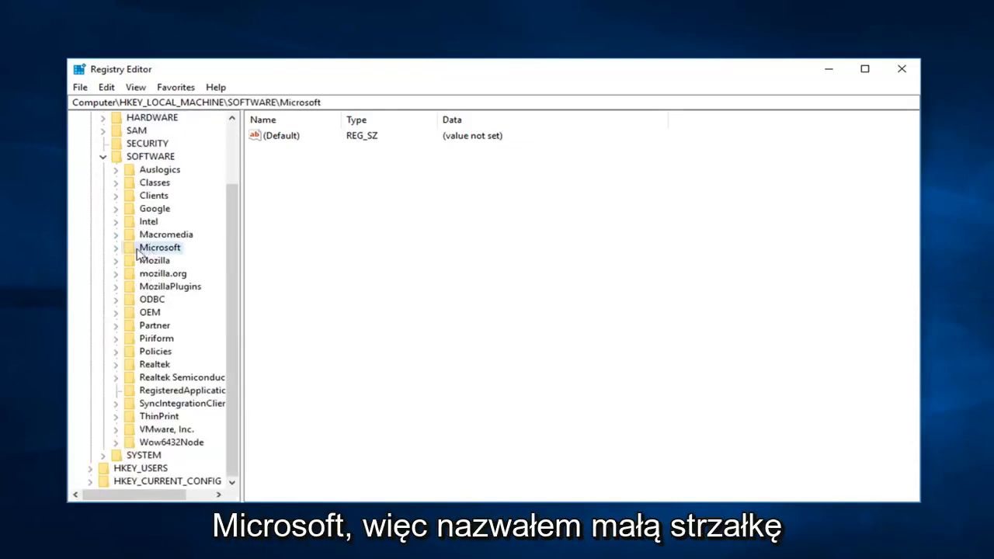
pyautogui.click(115, 247)
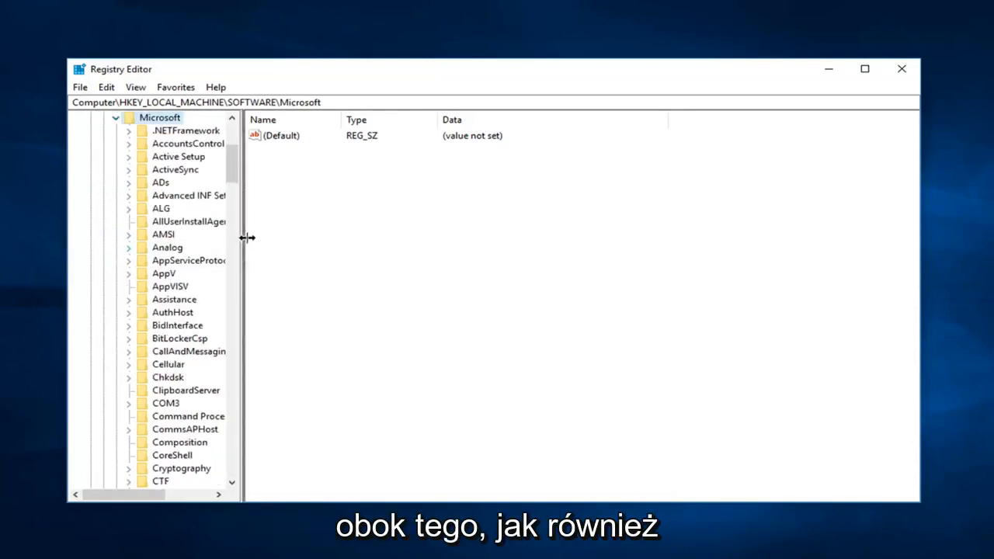
# - Widen the key tree for full names and scroll down toward Windows NT
pyautogui.moveTo(243, 236); pyautogui.dragTo(375, 236)
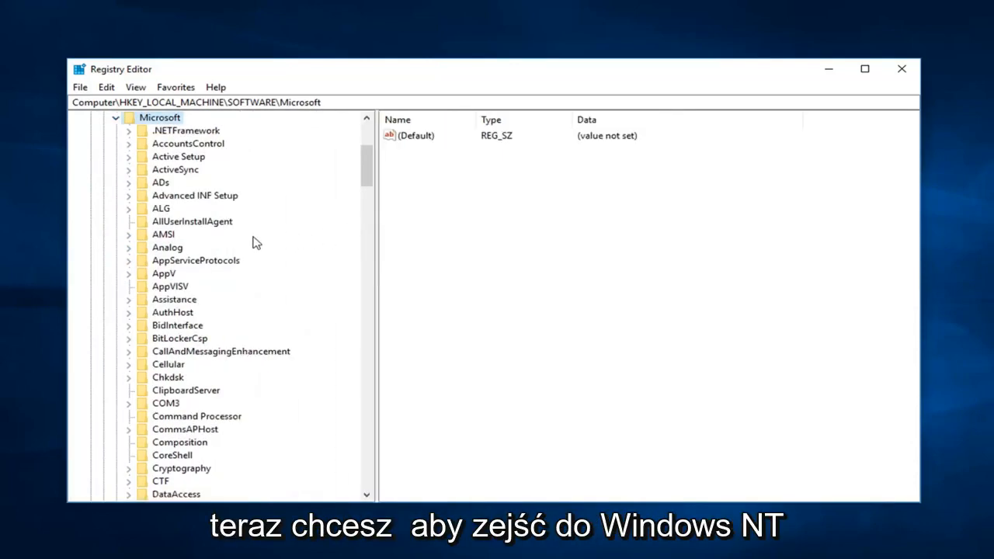
pyautogui.scroll(-3)
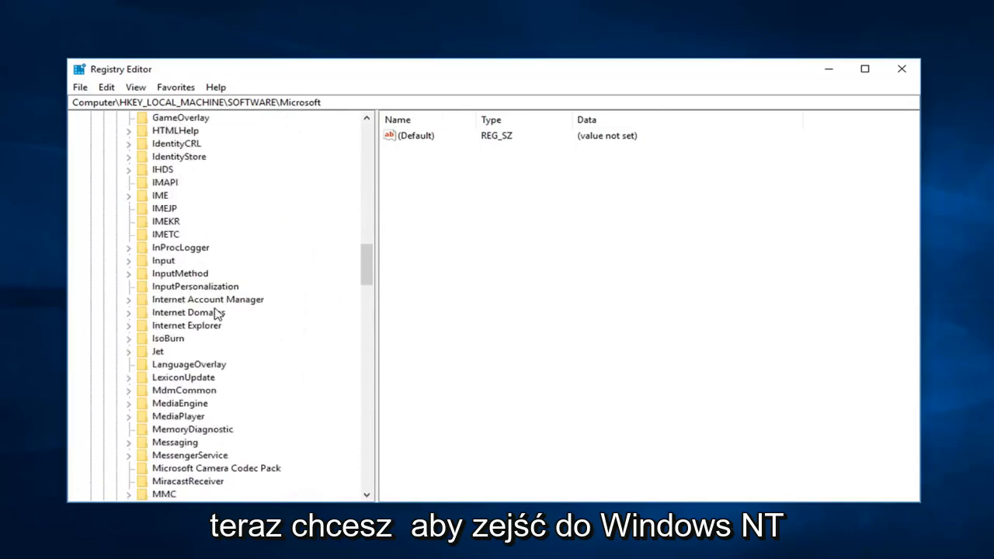
pyautogui.scroll(-3)
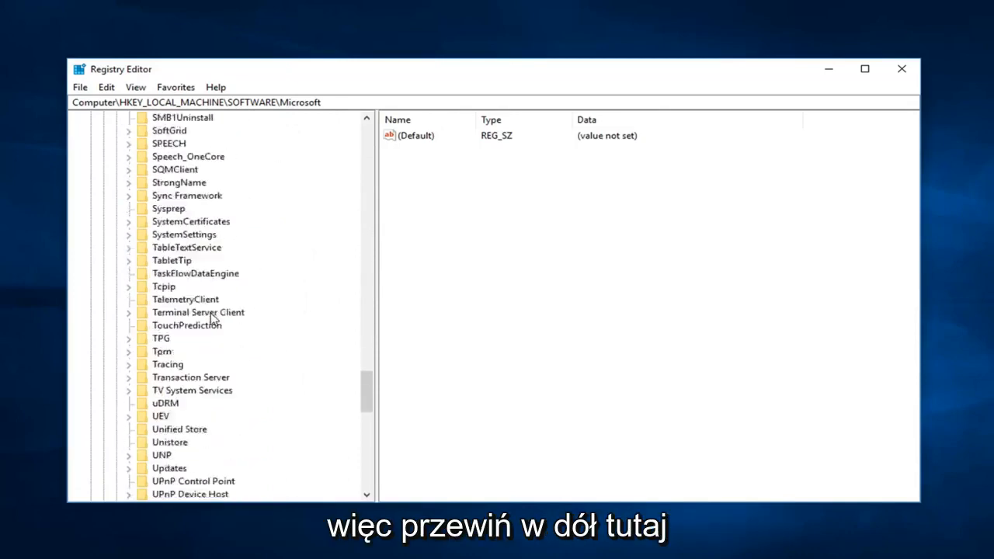
pyautogui.scroll(-3)
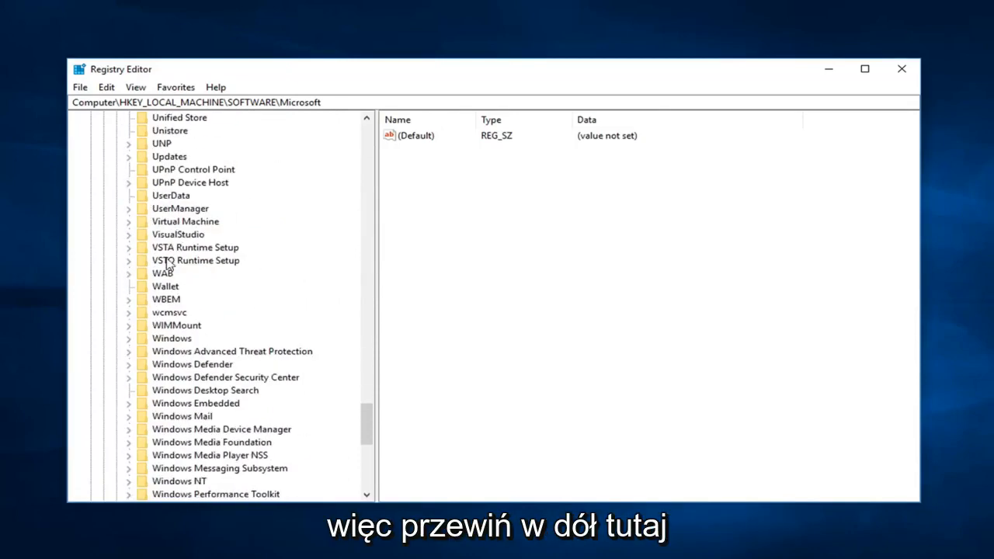
# - Expand Windows NT\CurrentVersion\ProfileList and select S-1-5-18 to list its values
pyautogui.click(179, 363)
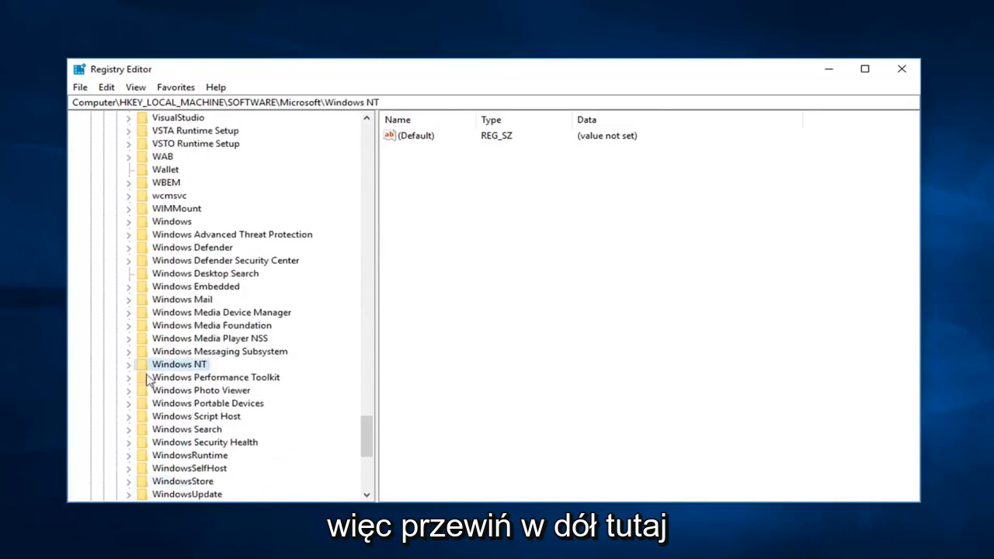
pyautogui.click(127, 364)
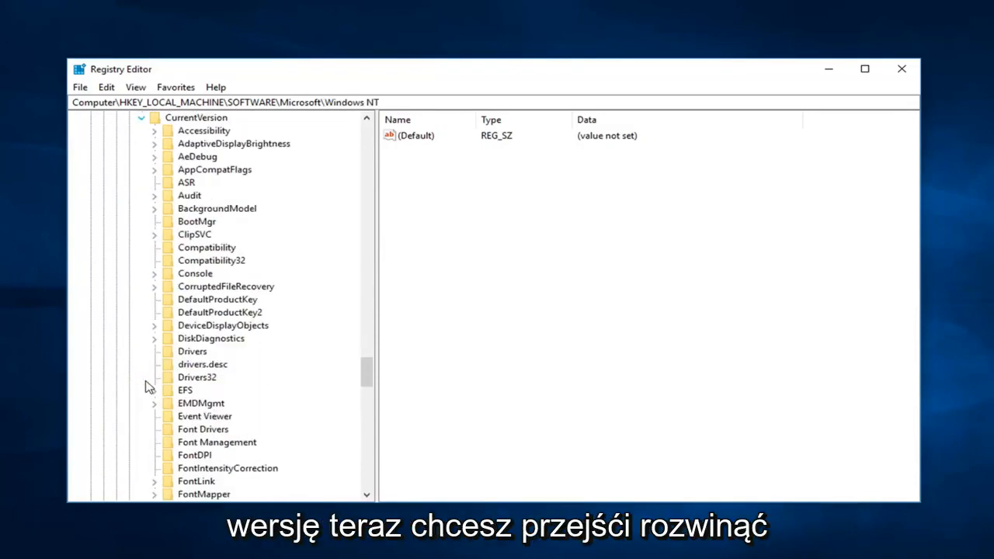
pyautogui.scroll(-3)
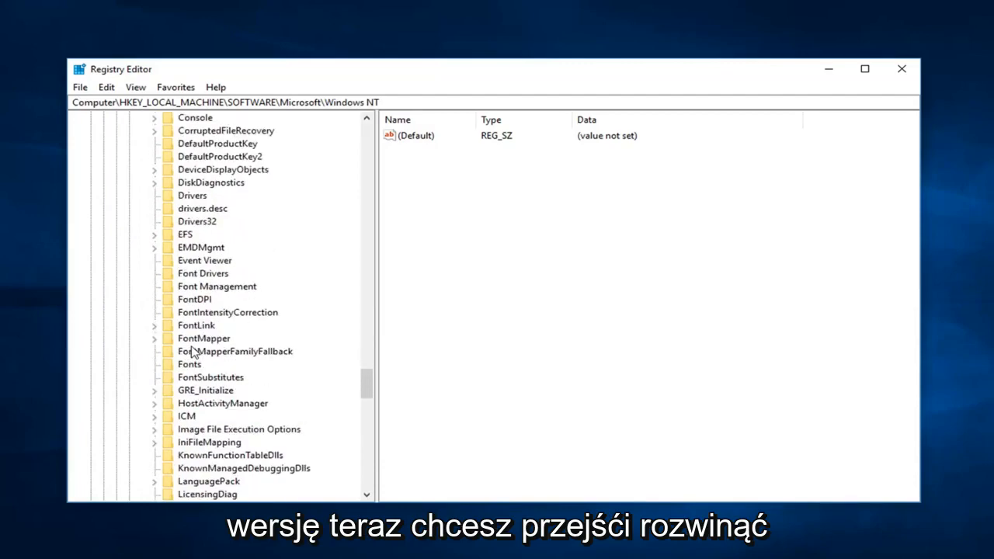
pyautogui.scroll(-3)
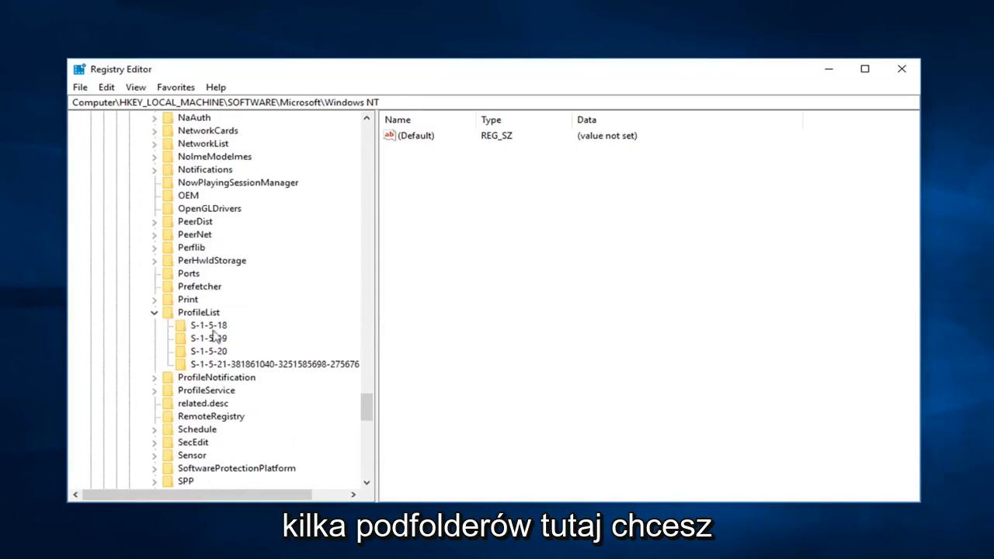
pyautogui.click(208, 324)
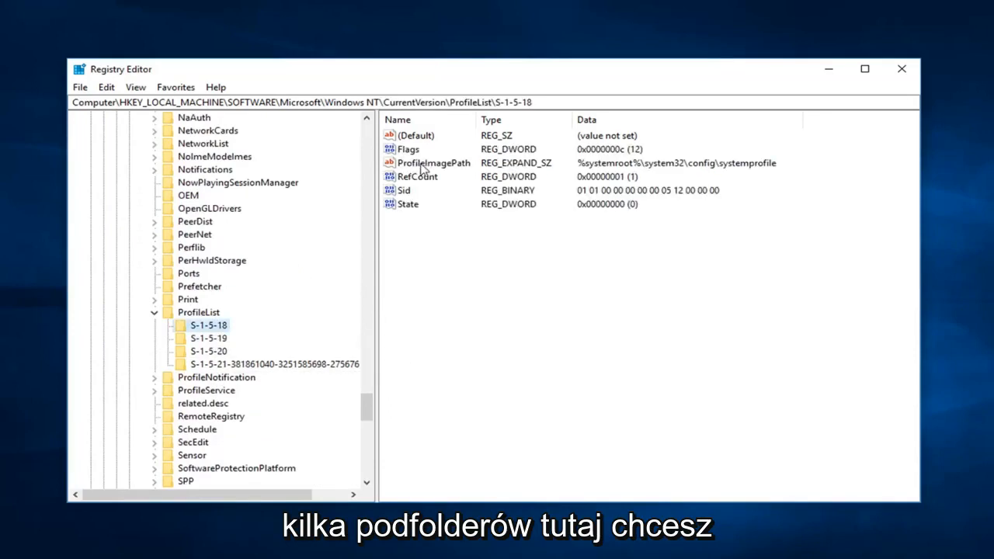
pyautogui.moveTo(434, 164)
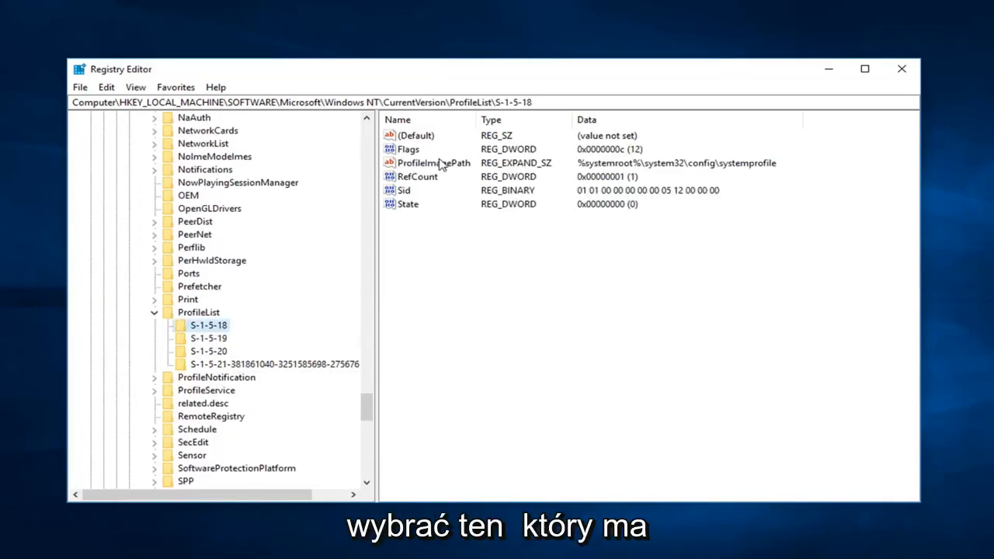
pyautogui.moveTo(416, 184)
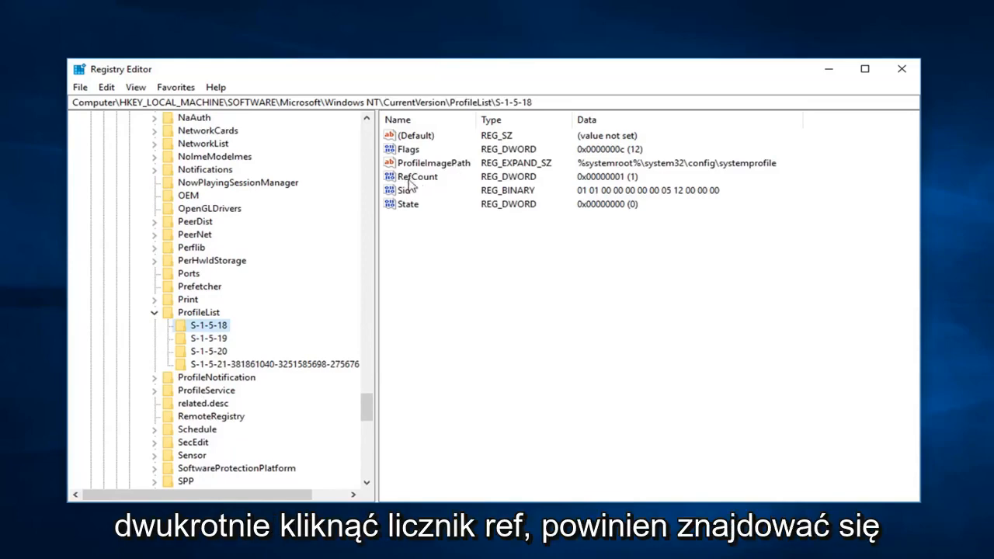
# - Set RefCount to 0 under S-1-5-18, then close Registry Editor
pyautogui.doubleClick(416, 177)
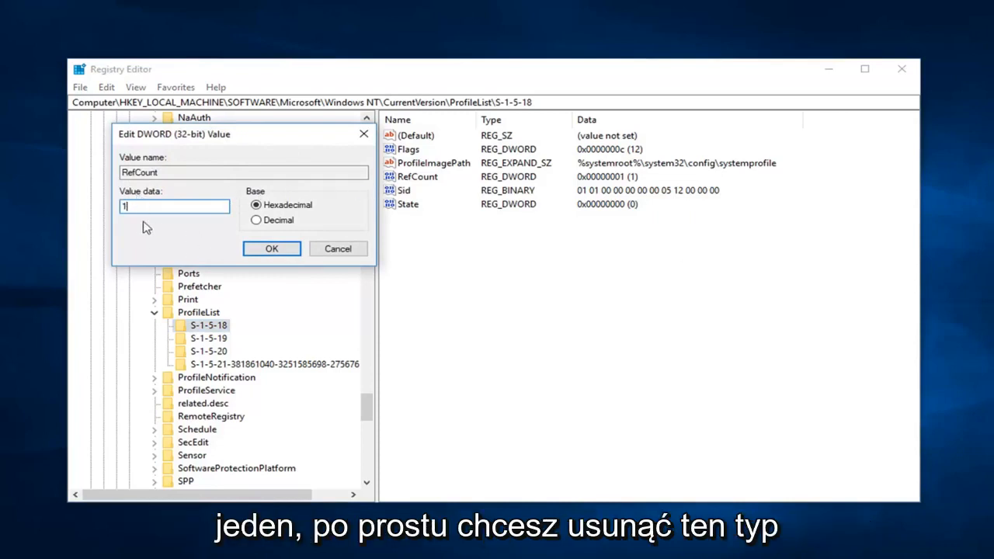
pyautogui.write('0')
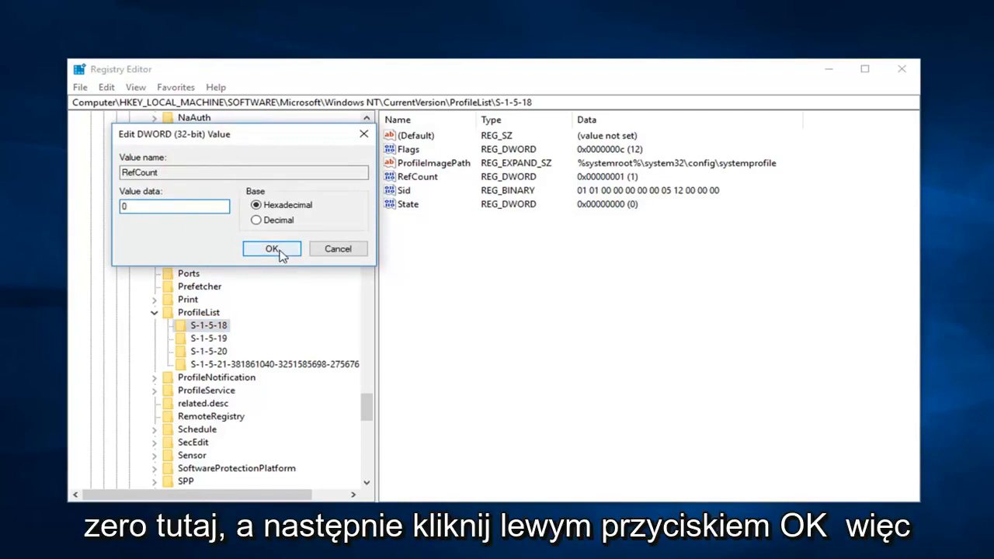
pyautogui.click(270, 249)
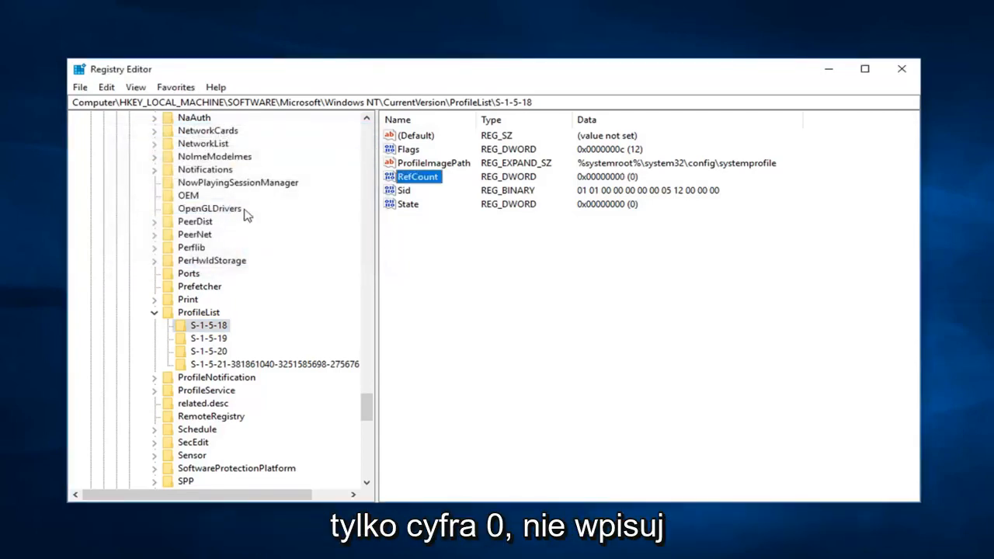
pyautogui.moveTo(247, 223)
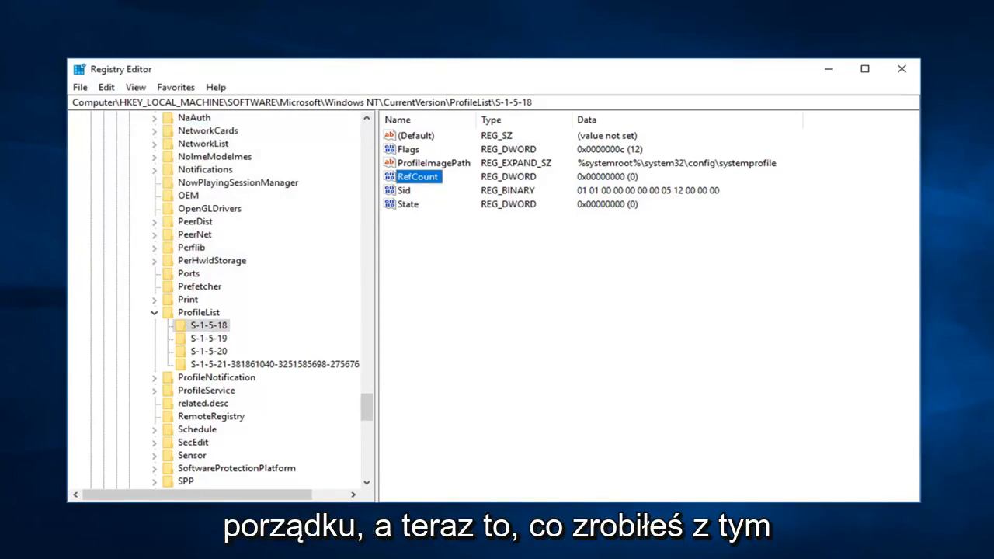
pyautogui.click(900, 69)
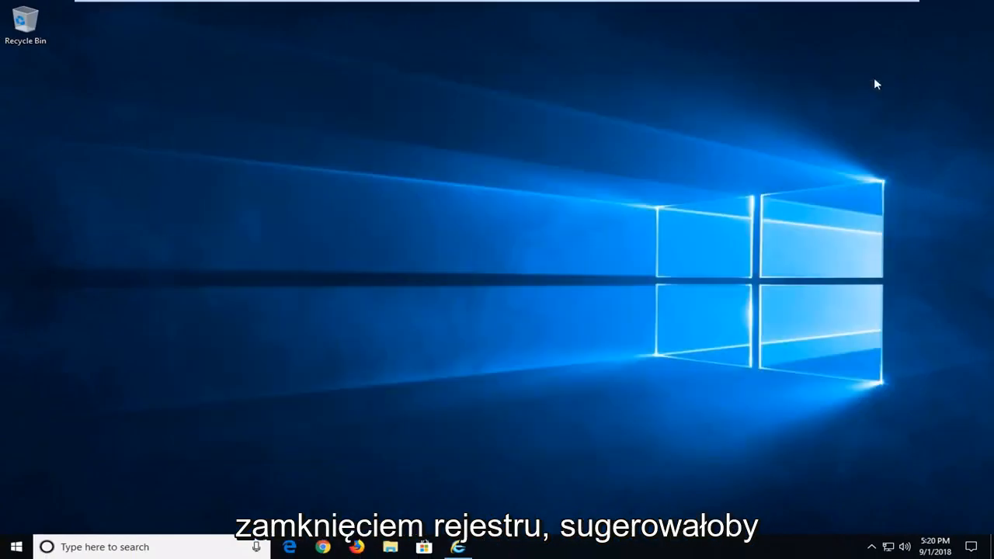